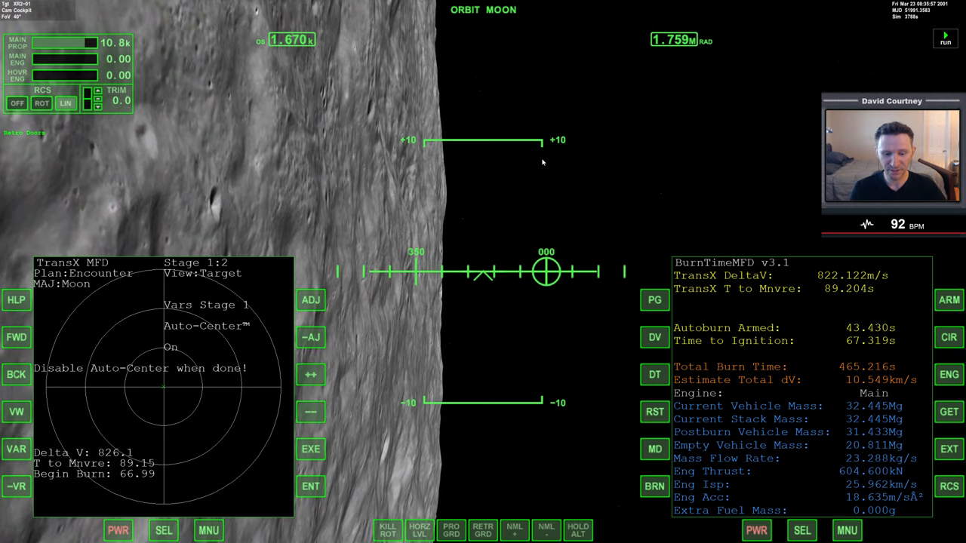
pyautogui.moveTo(536, 195)
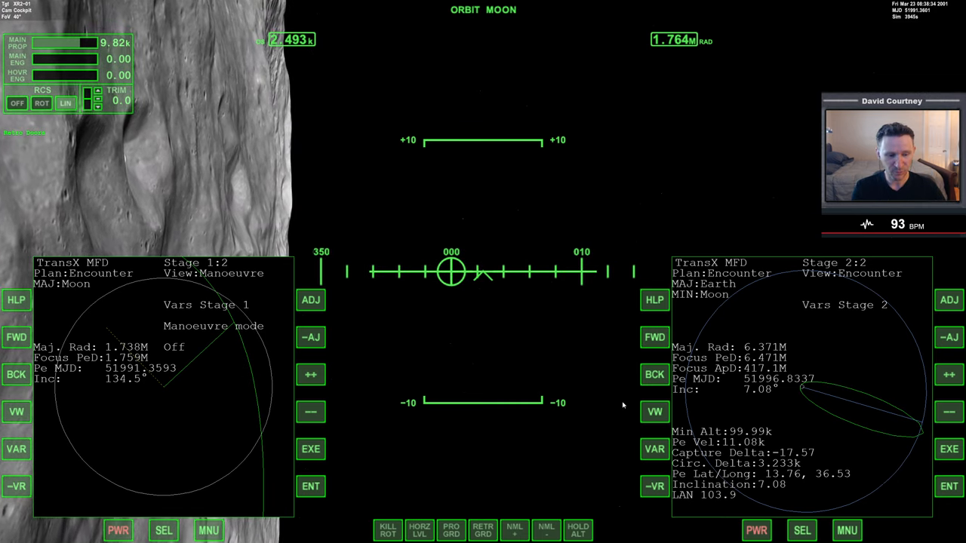
# Step: Show Orbit MFD on the left display with Earth as the reference body
pyautogui.click(160, 526)
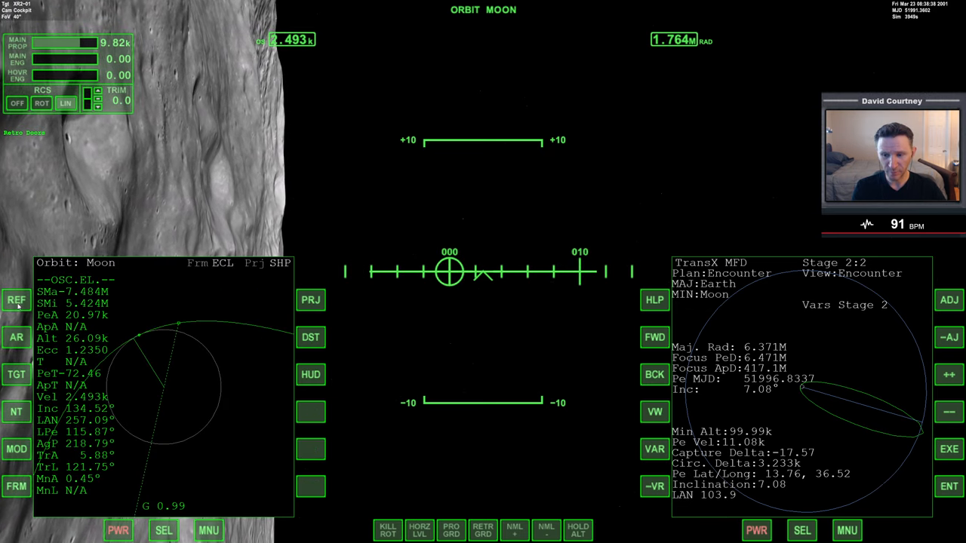
pyautogui.click(14, 300)
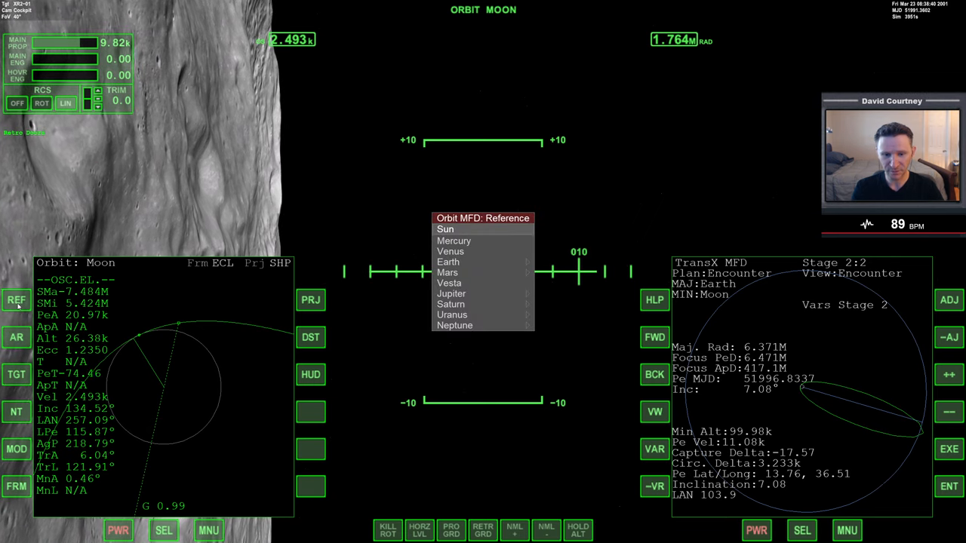
pyautogui.click(448, 262)
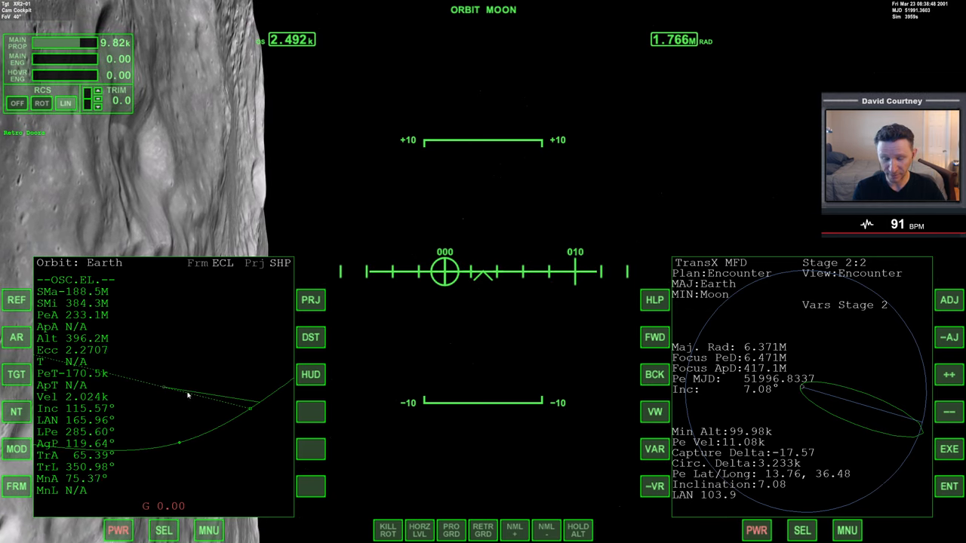
pyautogui.moveTo(332, 401)
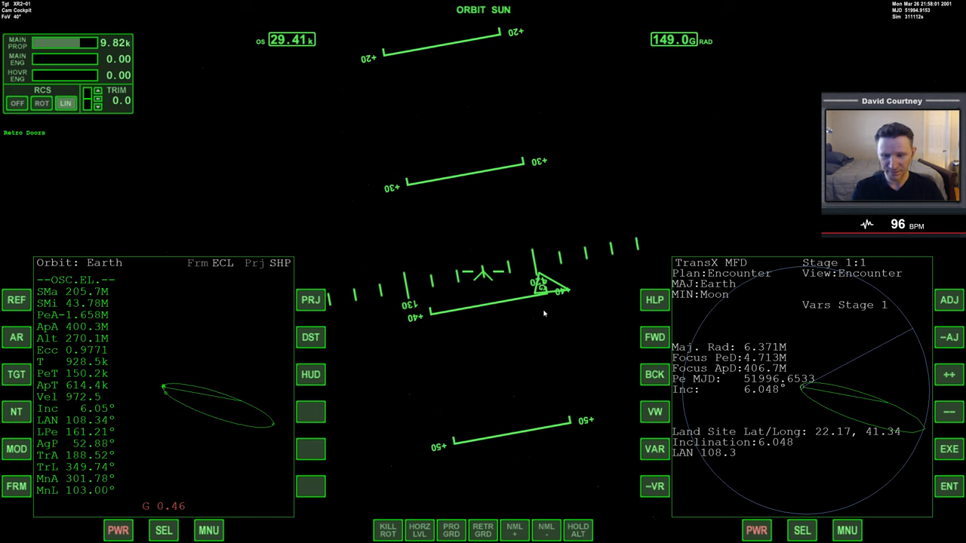
pyautogui.moveTo(578, 351)
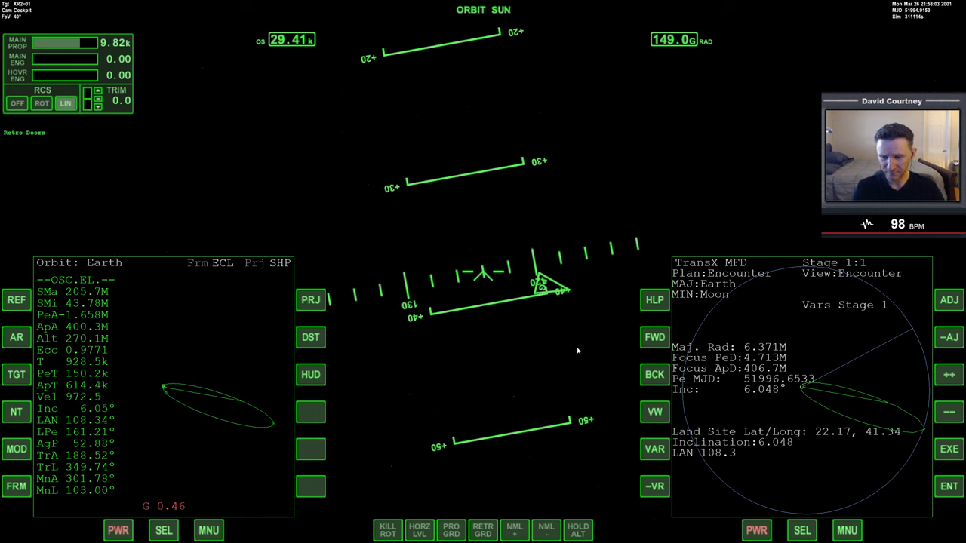
pyautogui.moveTo(58, 330)
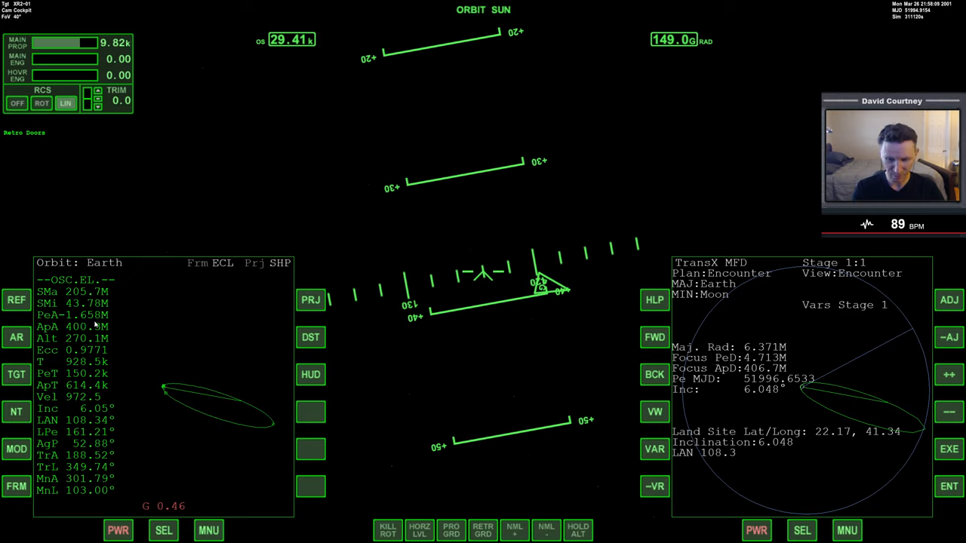
pyautogui.moveTo(345, 344)
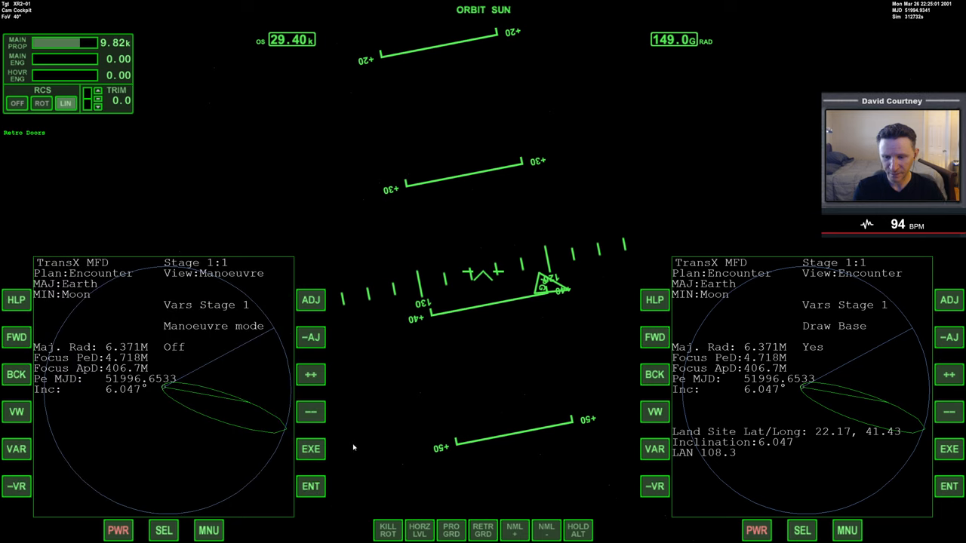
pyautogui.moveTo(311, 375)
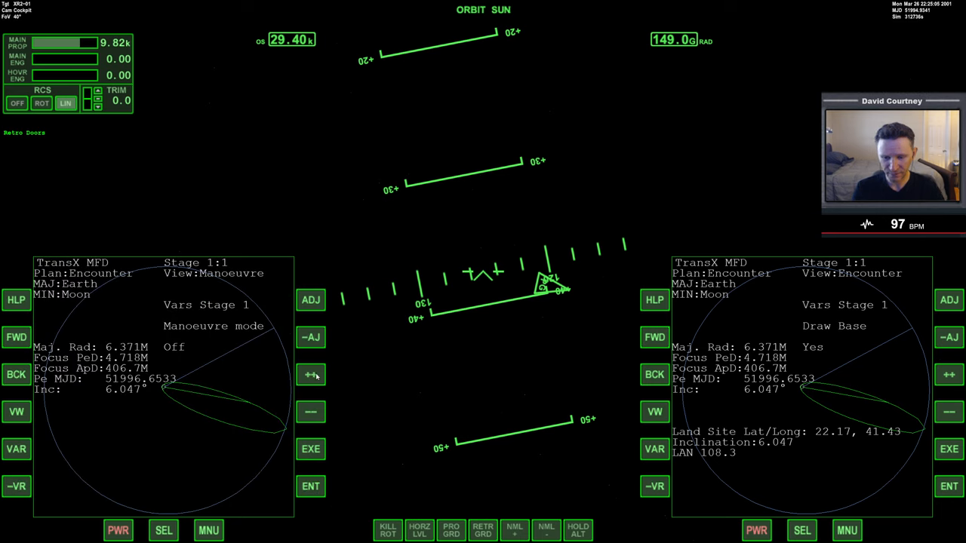
# Step: Raise the TransX stage 1 prograde velocity to about 12.7, then select the manoeuvre date variable
pyautogui.click(310, 375)
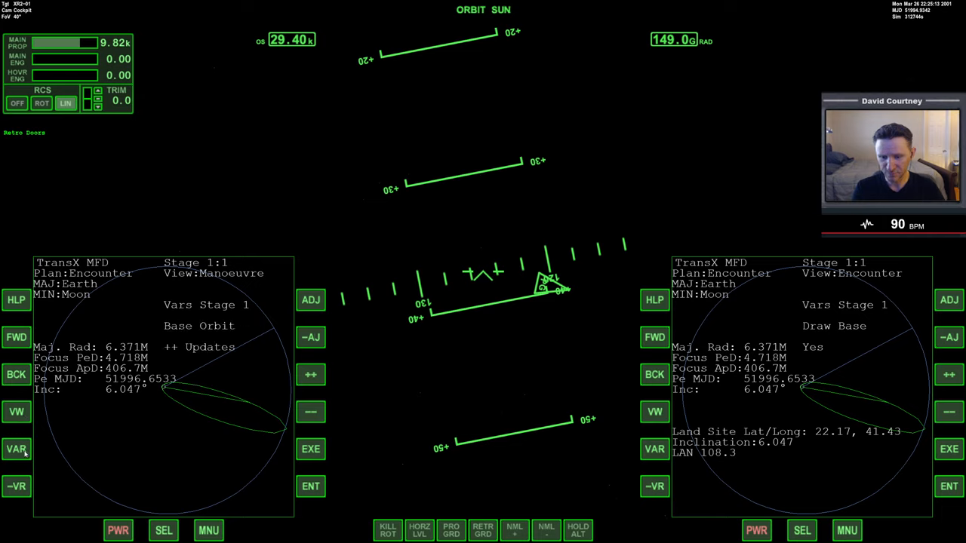
pyautogui.click(17, 449)
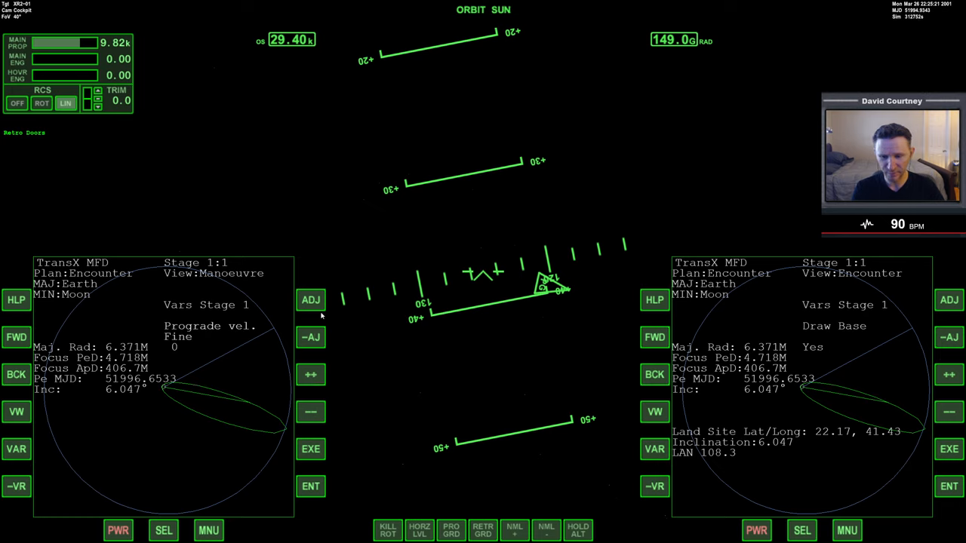
pyautogui.click(310, 375)
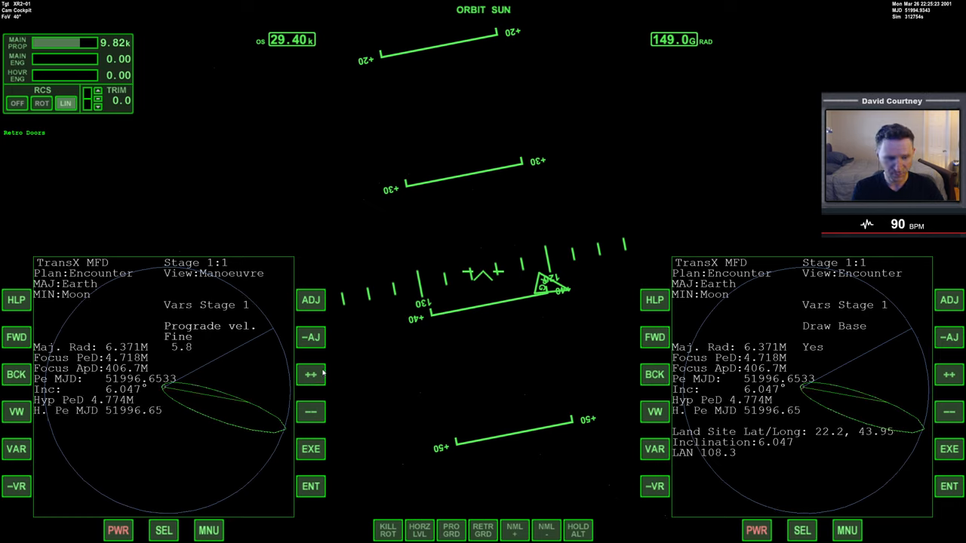
pyautogui.click(311, 374)
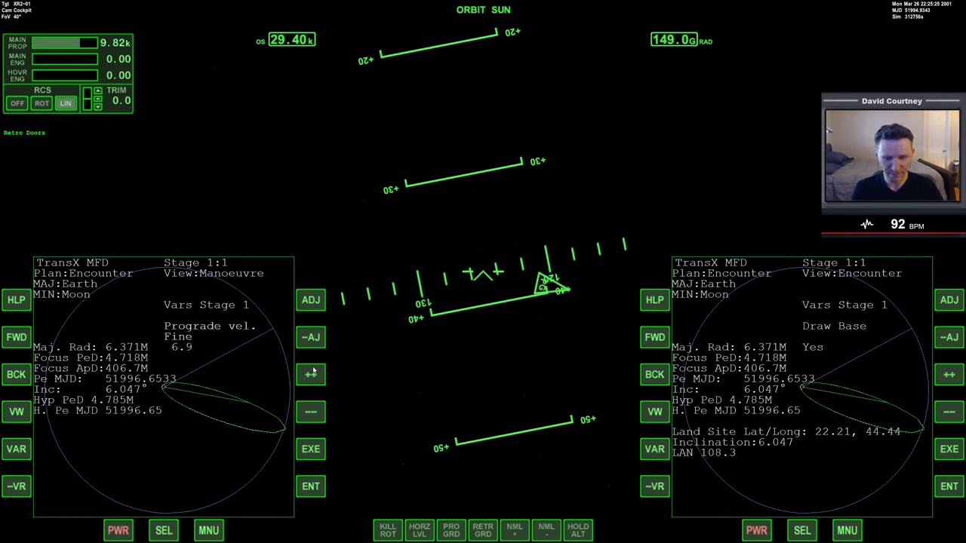
pyautogui.click(311, 375)
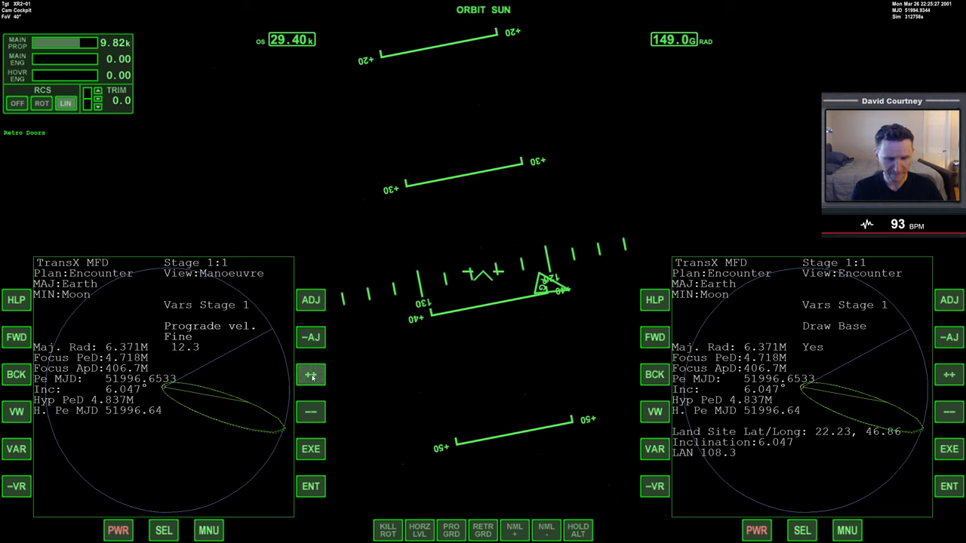
pyautogui.click(311, 374)
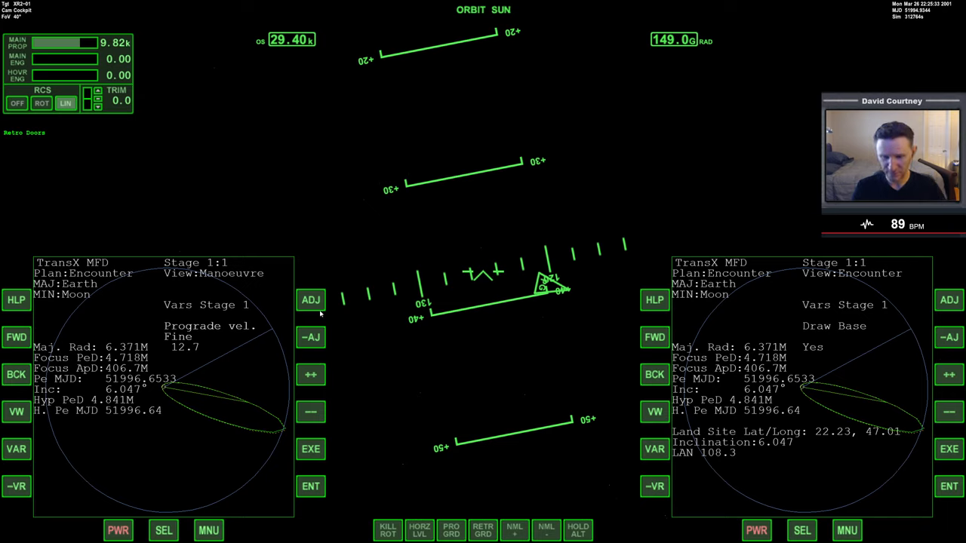
pyautogui.click(310, 300)
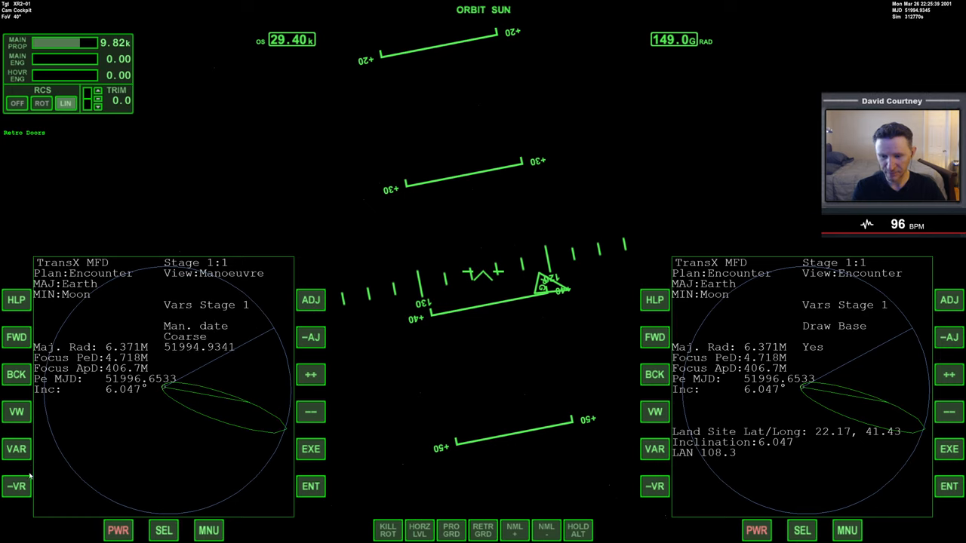
# Step: Advance the manoeuvre date to MJD 51994.9368 using Hyper steps, then move to plane-change velocity
pyautogui.click(311, 337)
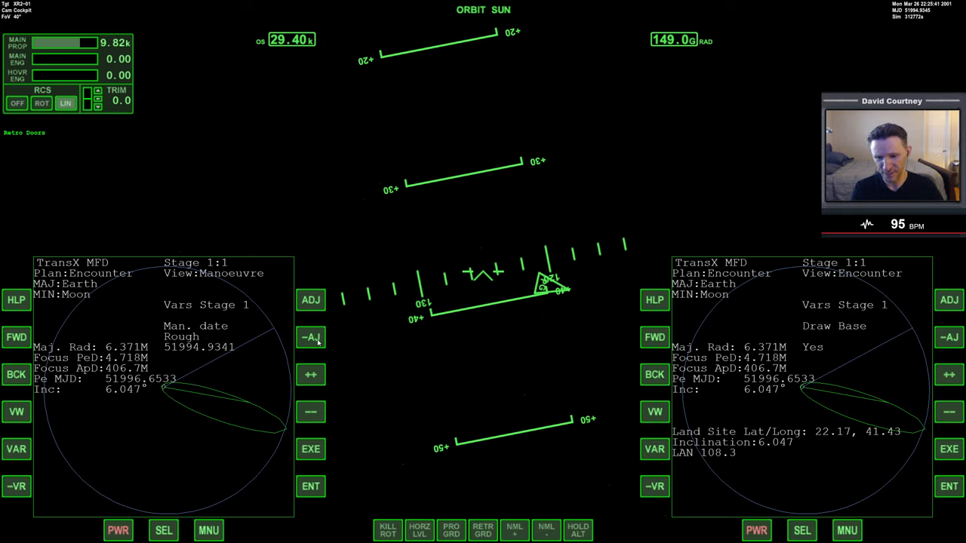
pyautogui.click(310, 338)
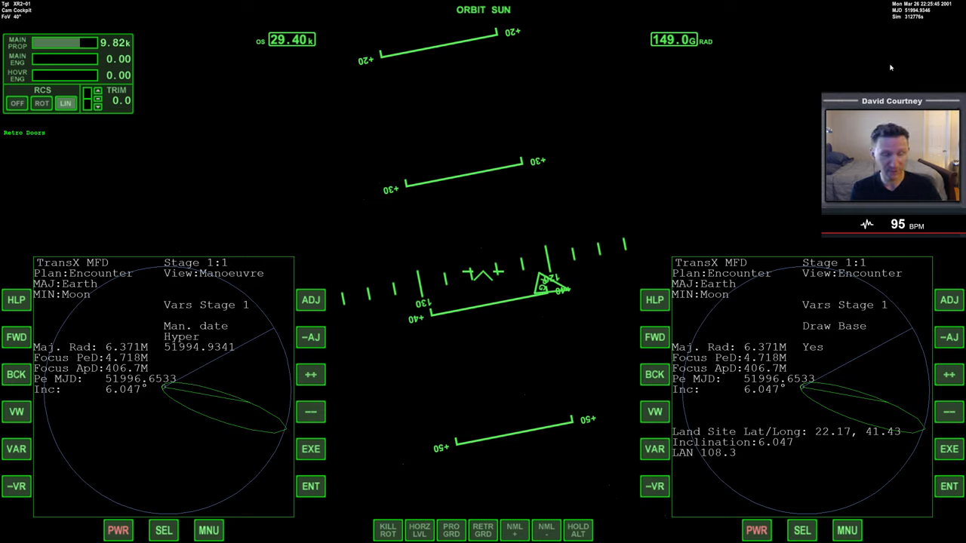
pyautogui.click(310, 374)
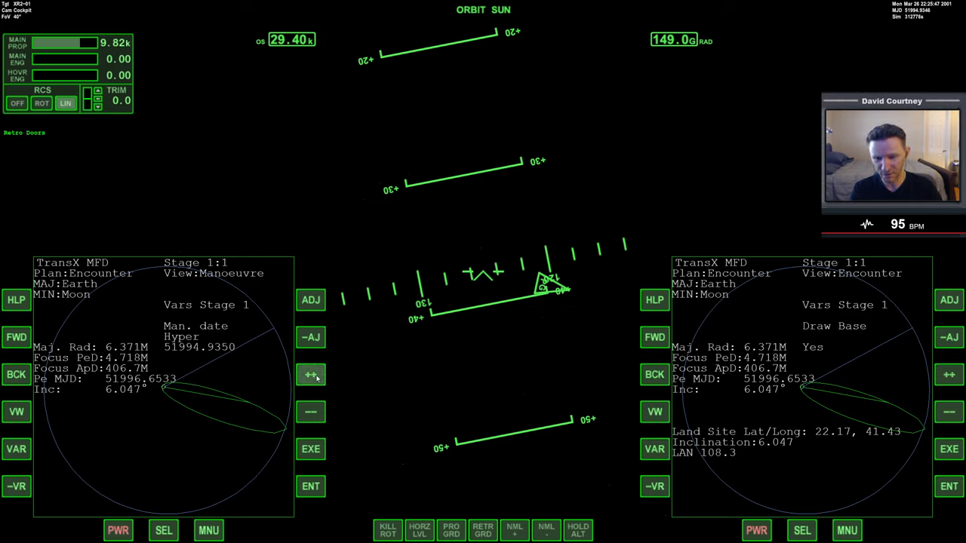
pyautogui.click(311, 375)
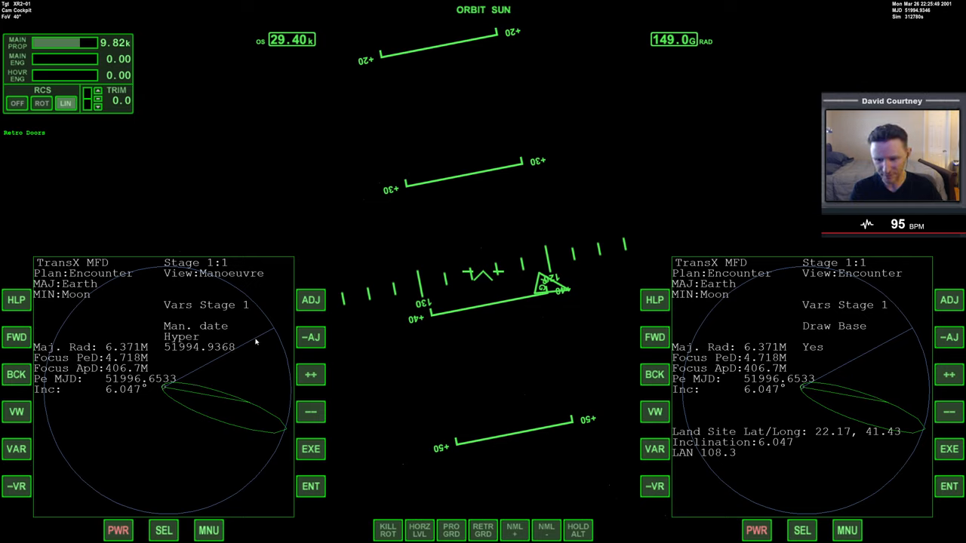
pyautogui.click(15, 449)
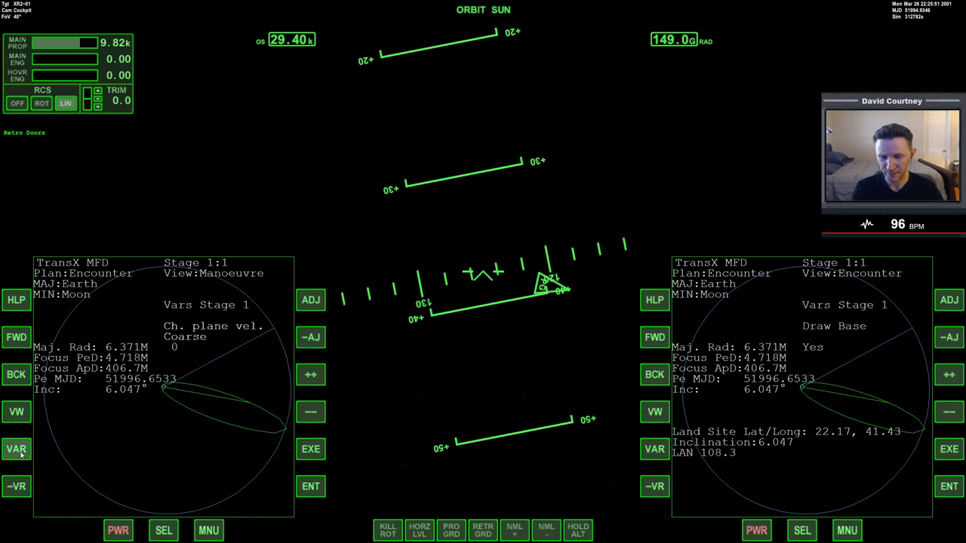
# Step: Raise the outward velocity to about 36.43, pushing Earth periapsis to 6.373M, then return to the manoeuvre date
pyautogui.click(310, 300)
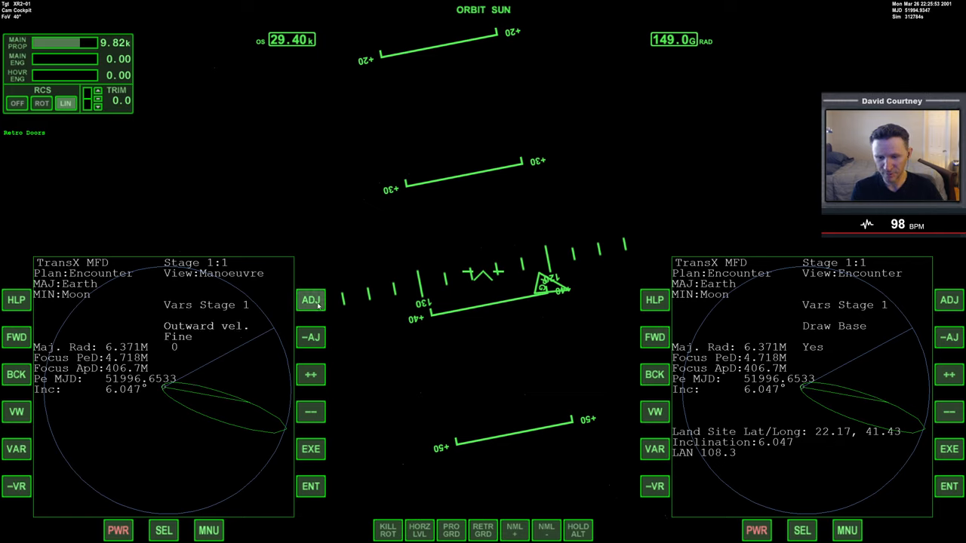
pyautogui.click(311, 374)
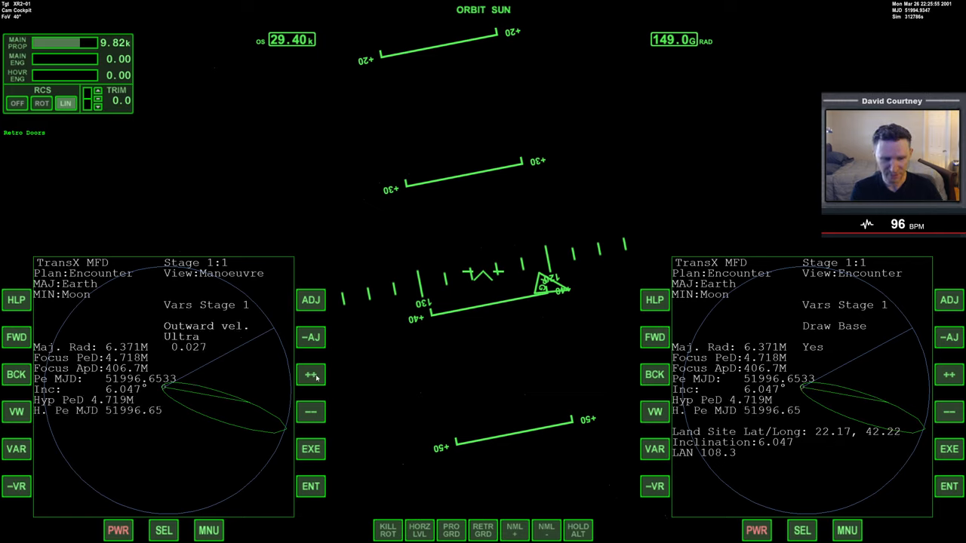
pyautogui.click(310, 375)
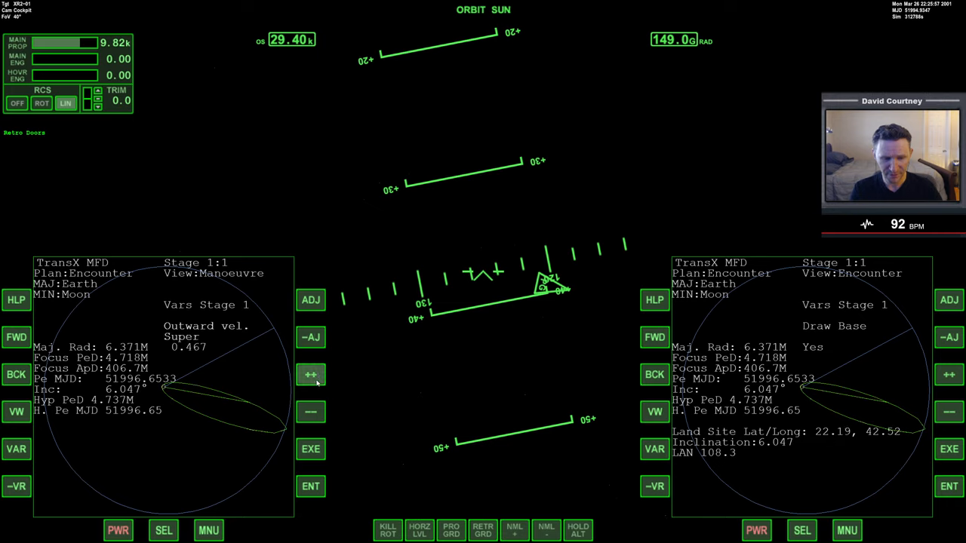
pyautogui.click(311, 374)
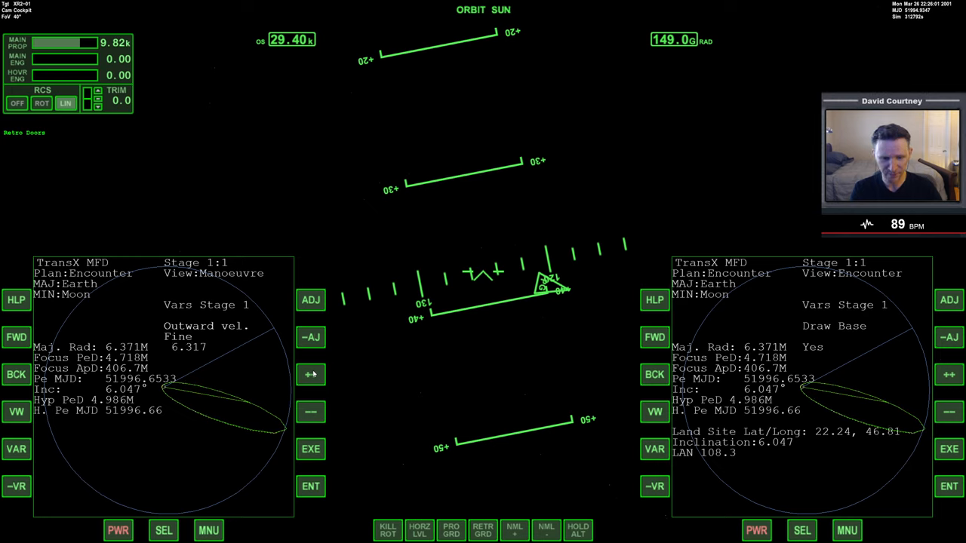
pyautogui.click(310, 375)
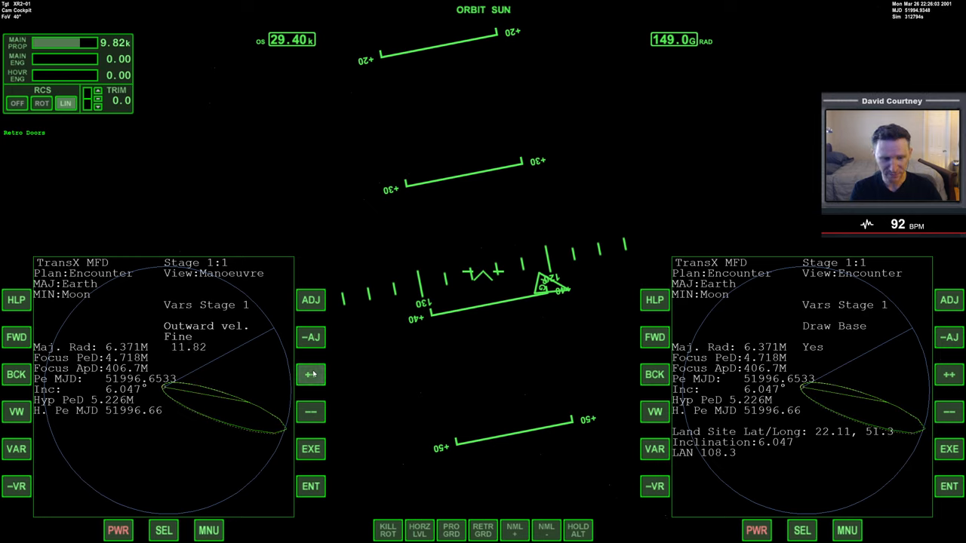
pyautogui.click(311, 375)
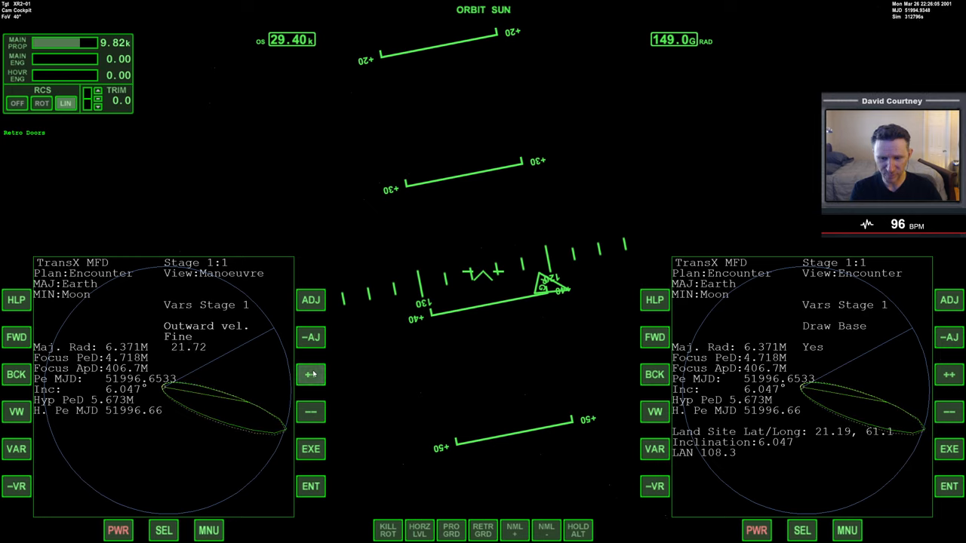
pyautogui.click(311, 375)
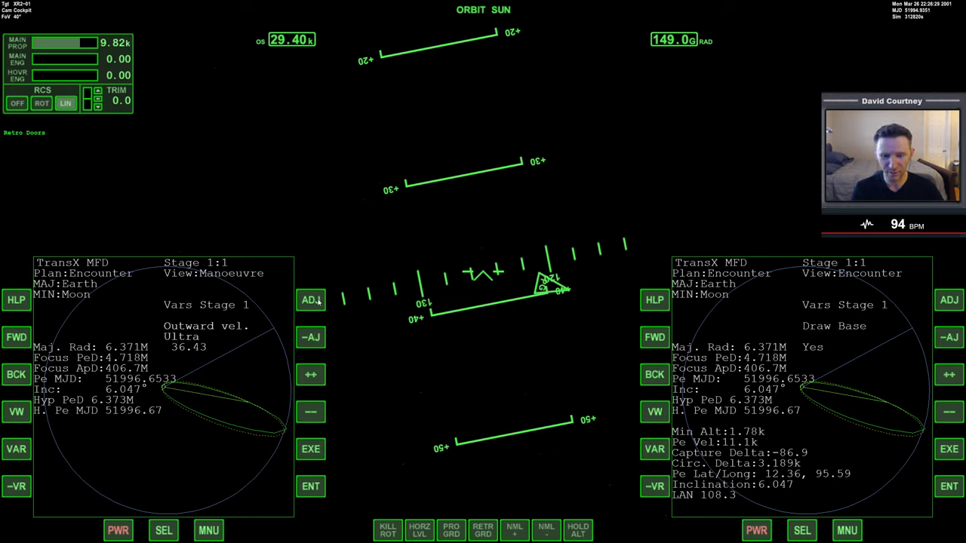
pyautogui.click(310, 300)
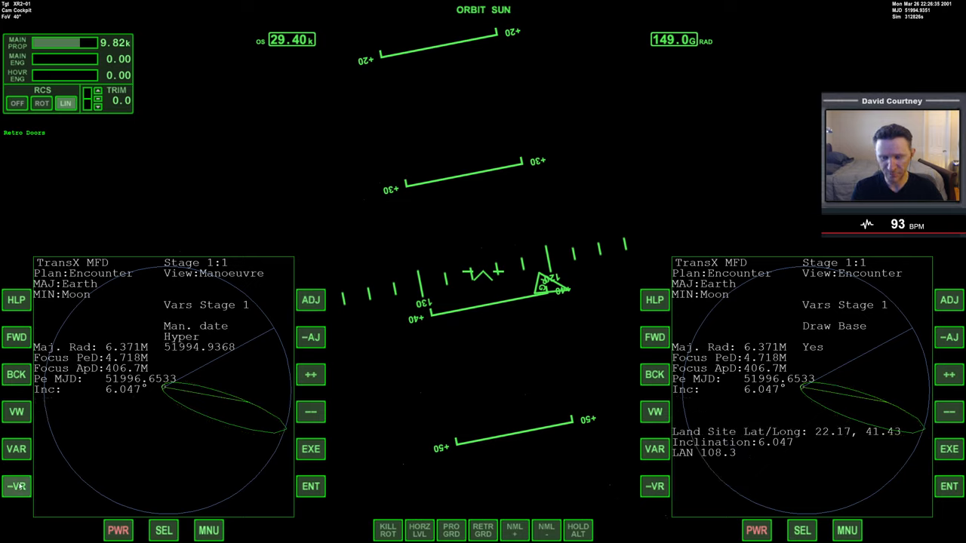
# Step: Set the prograde velocity to 75, predicting an Earth periapsis of 5.47M
pyautogui.click(311, 338)
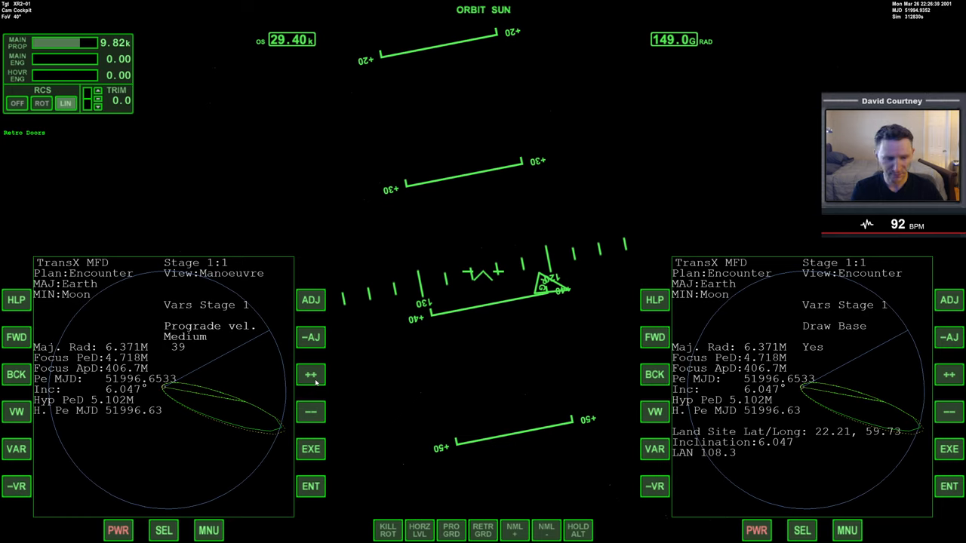
pyautogui.click(310, 376)
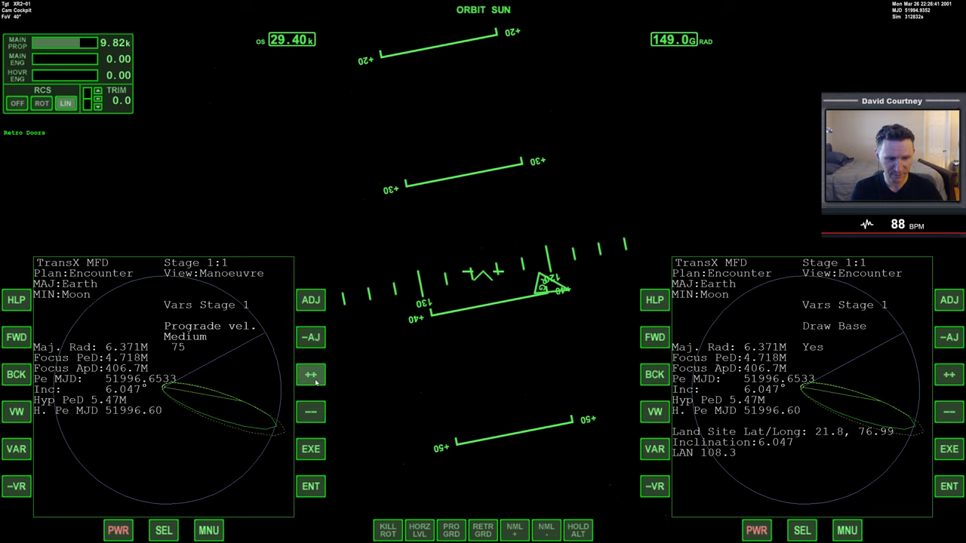
pyautogui.click(310, 375)
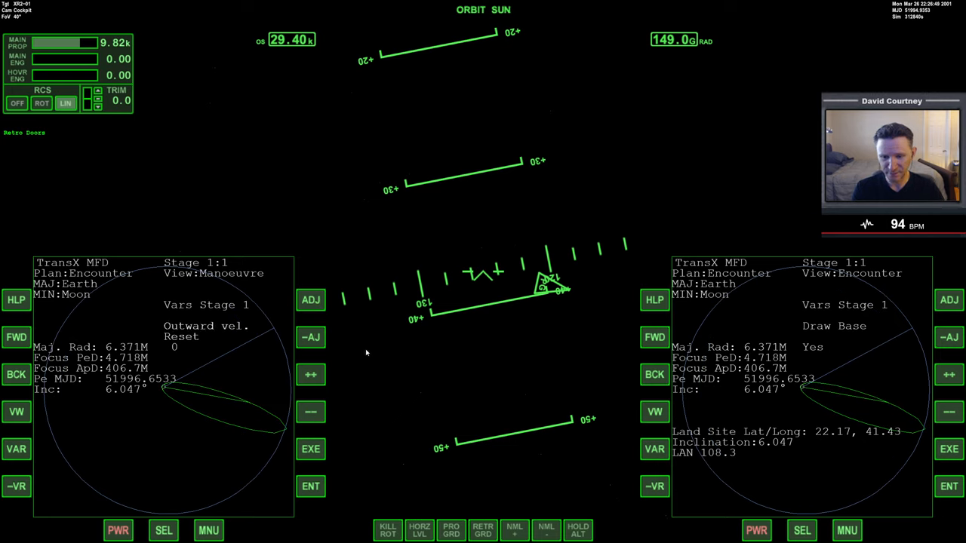
# Step: Set the outward velocity to 36.47 with Fine then Super steps, giving Earth periapsis 6.375M
pyautogui.click(310, 338)
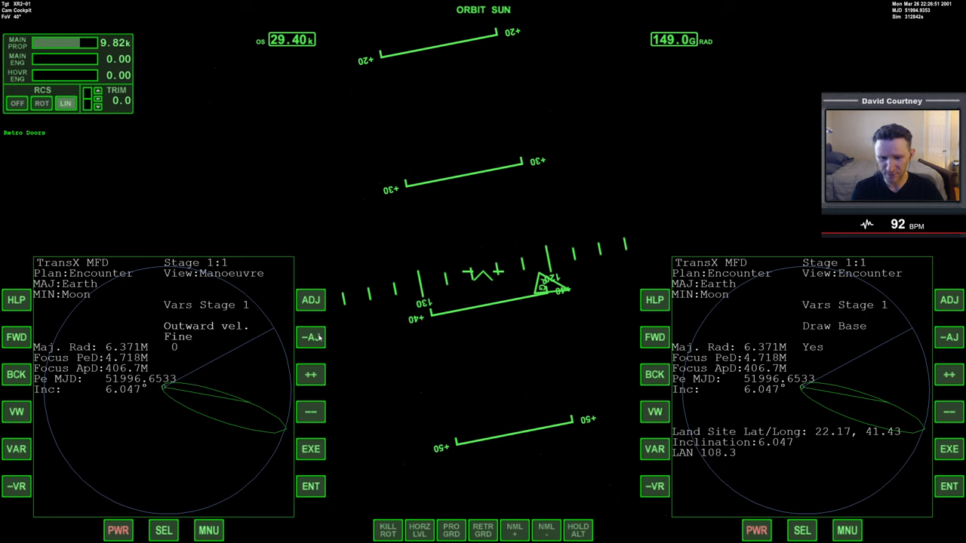
pyautogui.click(311, 376)
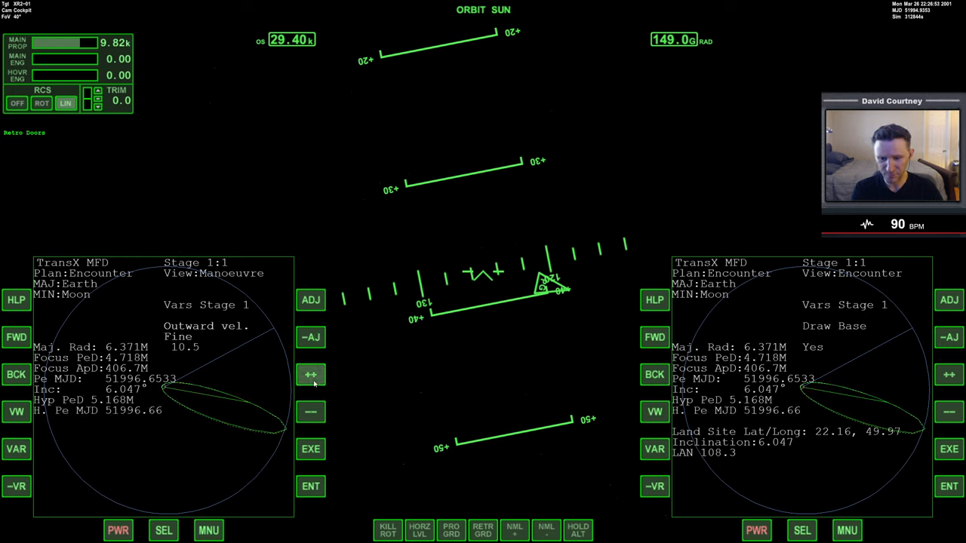
pyautogui.click(310, 376)
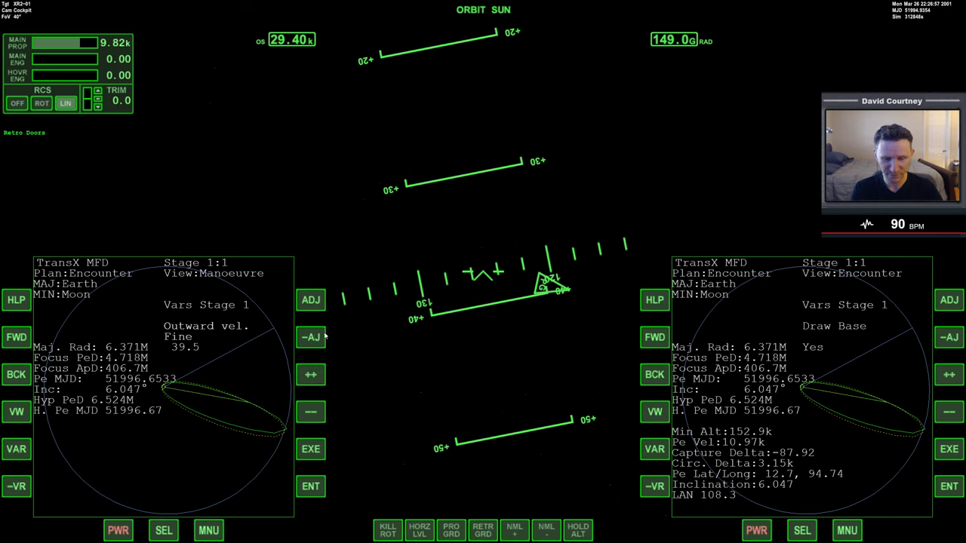
pyautogui.click(311, 412)
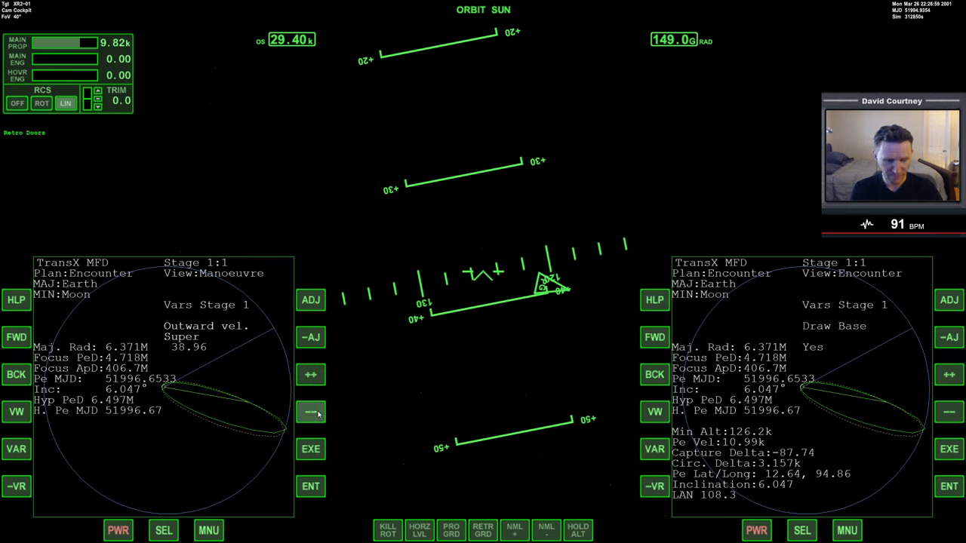
pyautogui.click(310, 412)
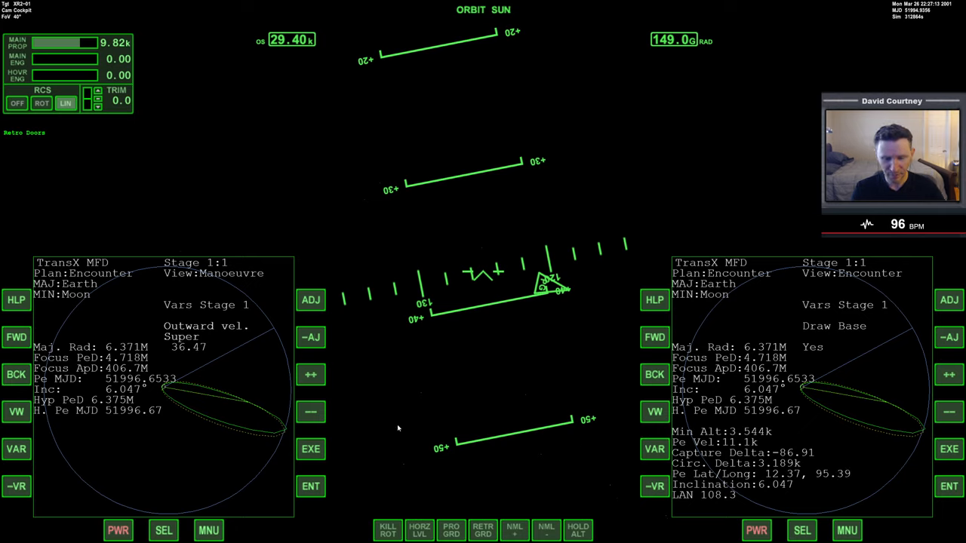
# Step: Switch the left TransX display to Encounter view and execute the planned outward burn
pyautogui.click(14, 411)
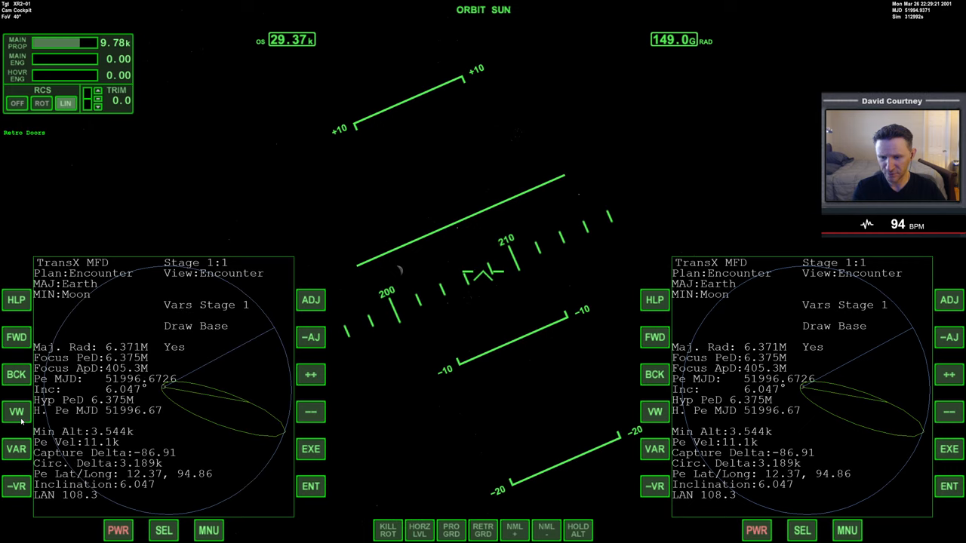
pyautogui.click(17, 483)
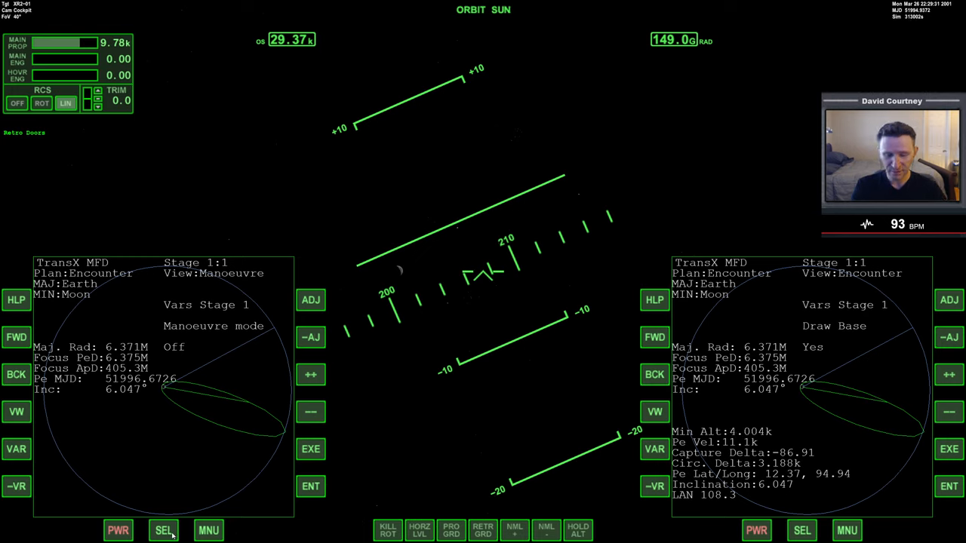
# Step: Switch the left display to Orbit MFD referenced to Earth
pyautogui.click(160, 530)
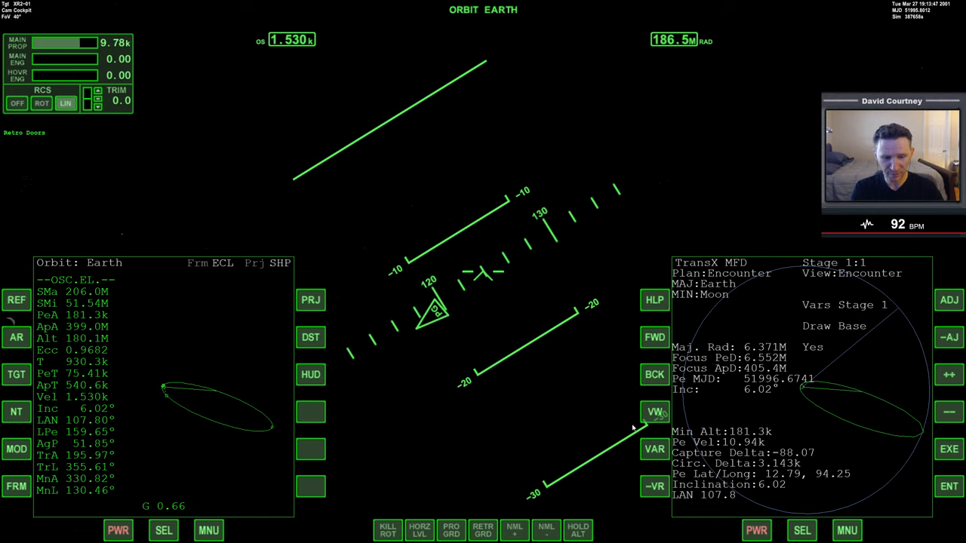
pyautogui.moveTo(453, 530)
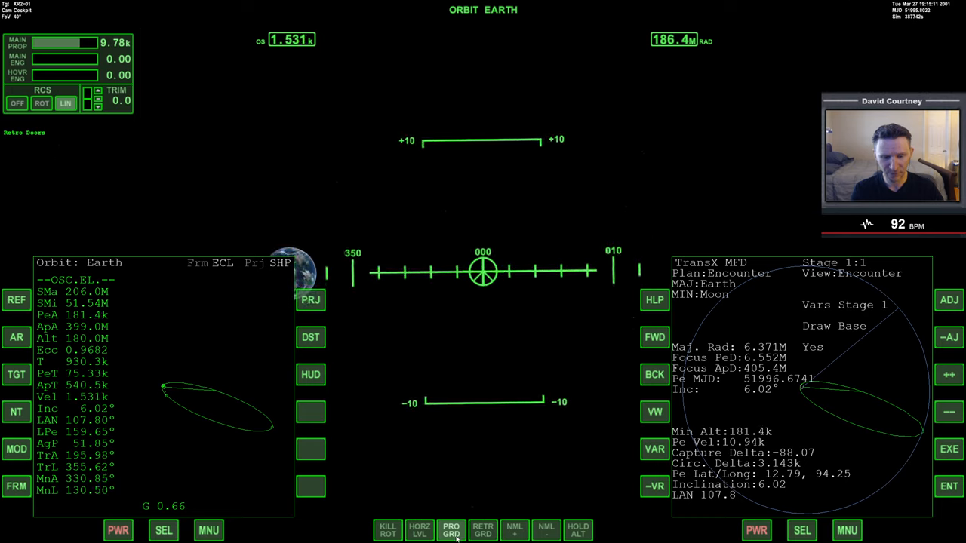
pyautogui.moveTo(491, 366)
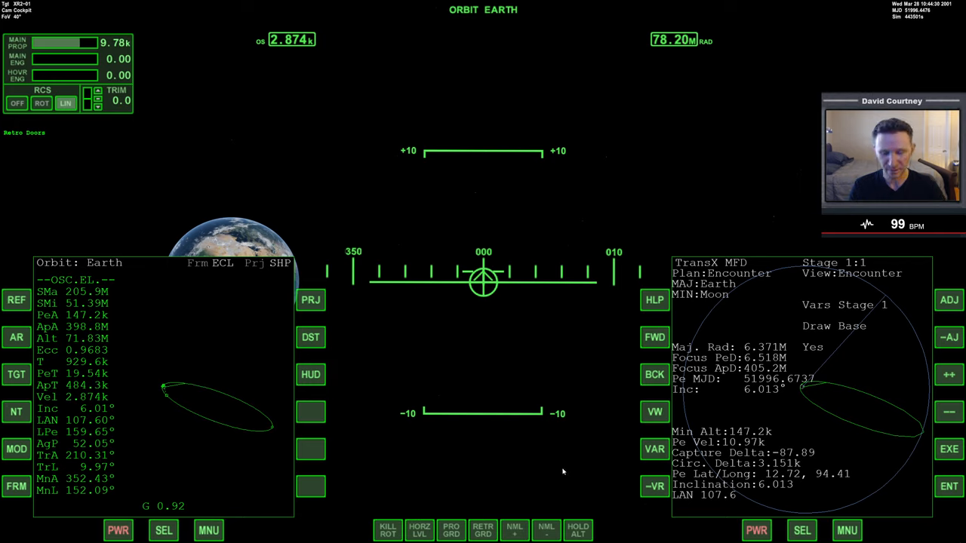
pyautogui.moveTo(304, 411)
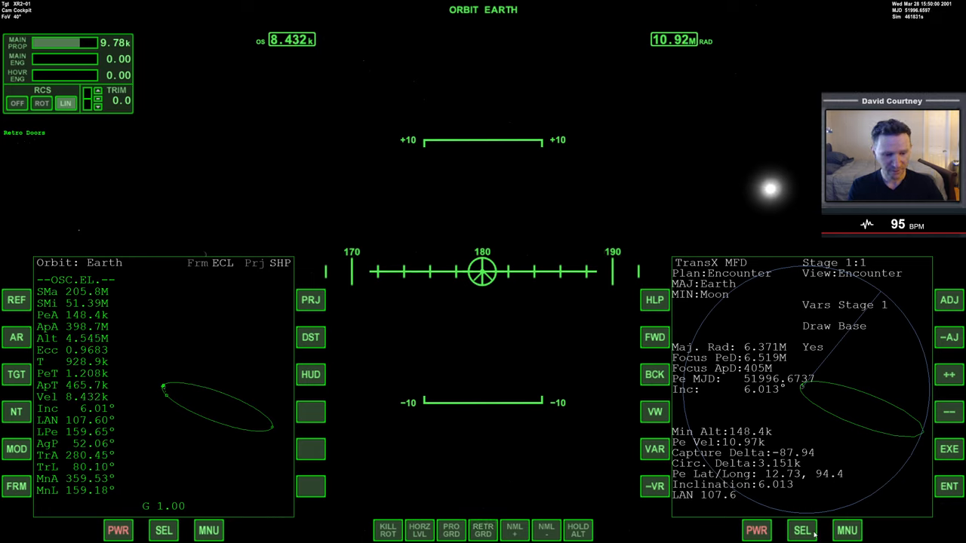
# Step: Show BurnTimeMFD on the right display, timed against periapsis about 1.2 ks away
pyautogui.click(800, 530)
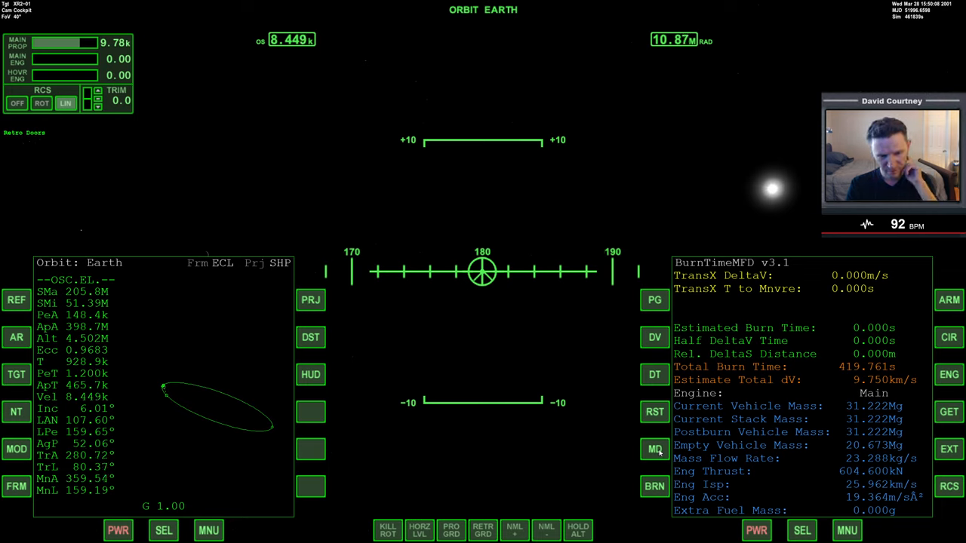
pyautogui.click(654, 449)
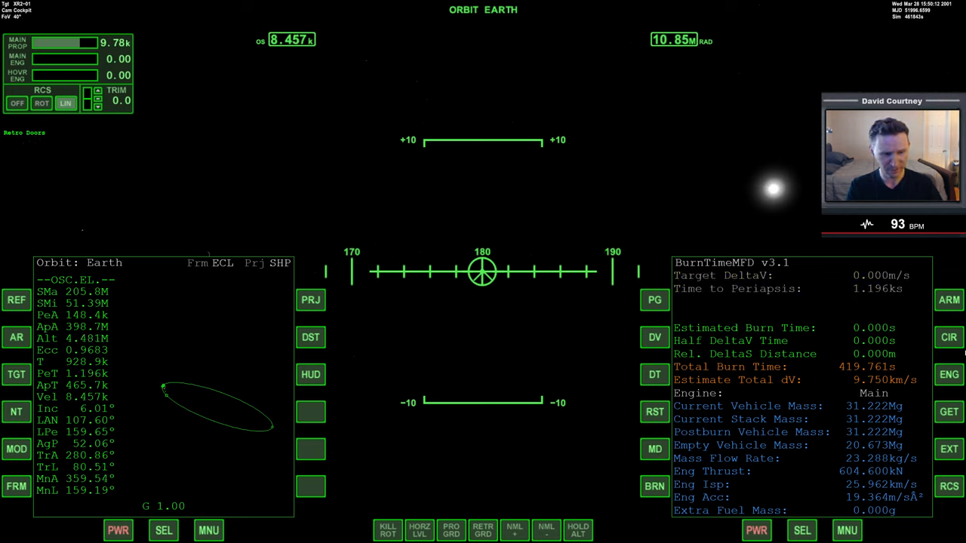
pyautogui.click(951, 338)
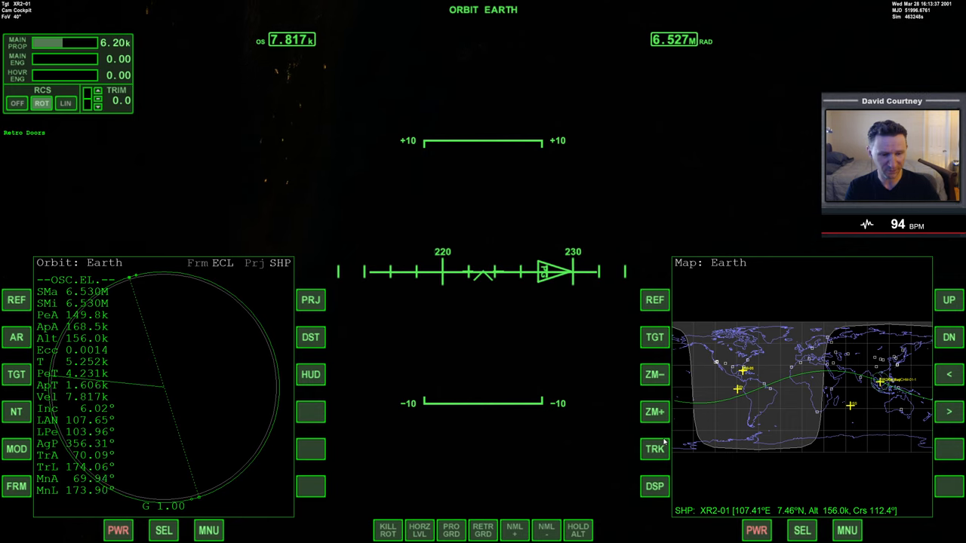
# Step: Set Cape Canaveral as the Map MFD target base, showing its distance and bearing
pyautogui.click(654, 338)
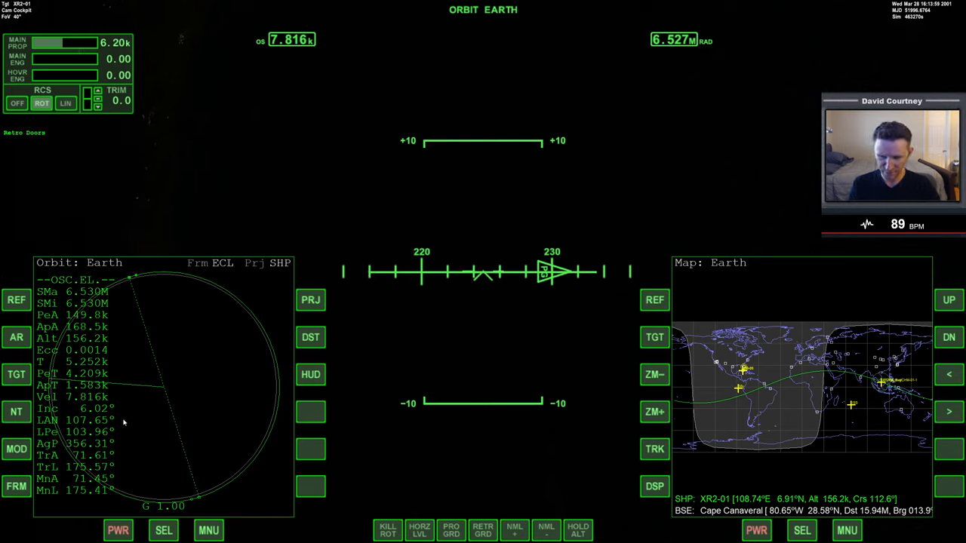
pyautogui.moveTo(189, 437)
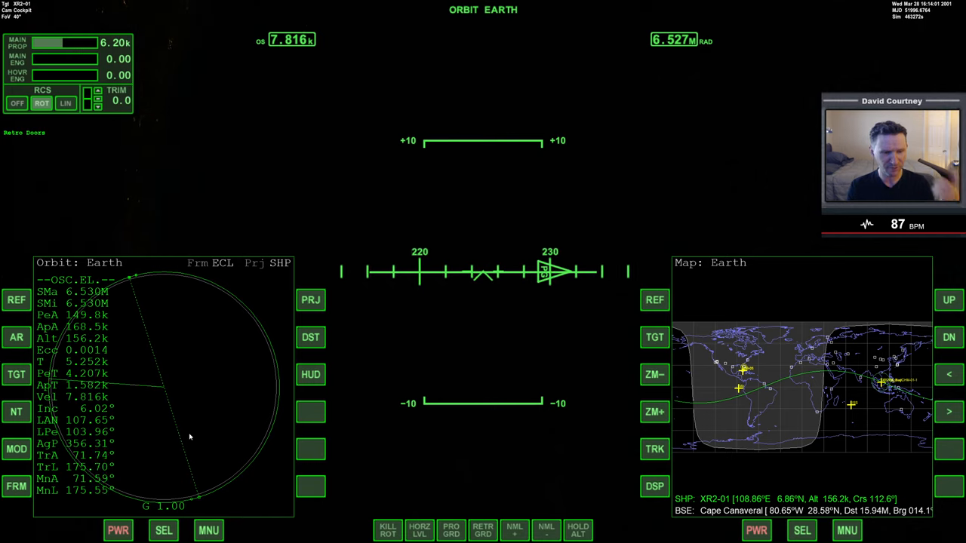